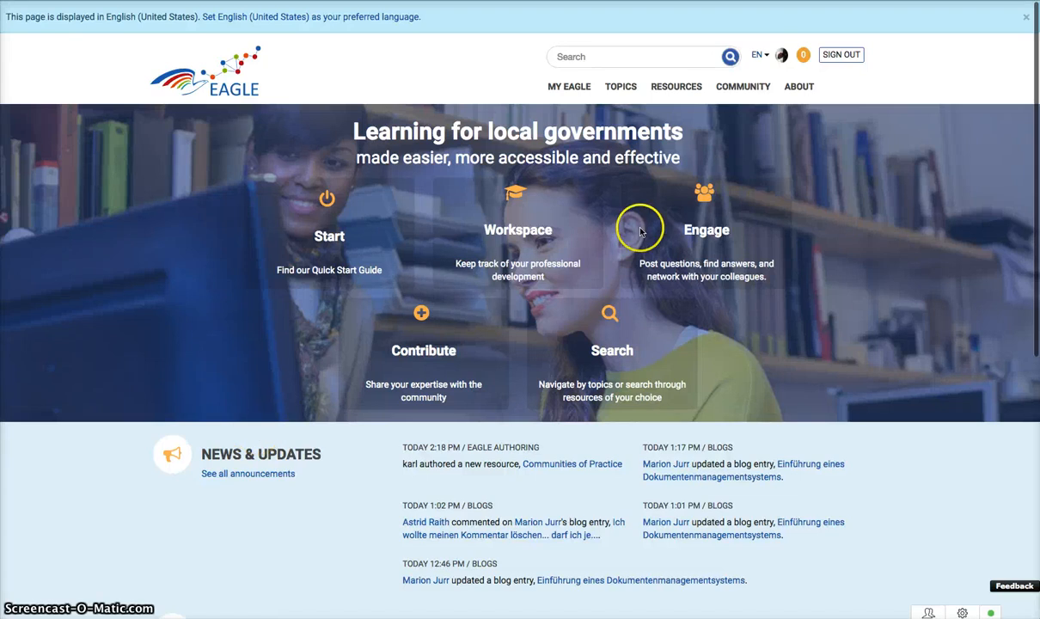
mouse_move(743, 89)
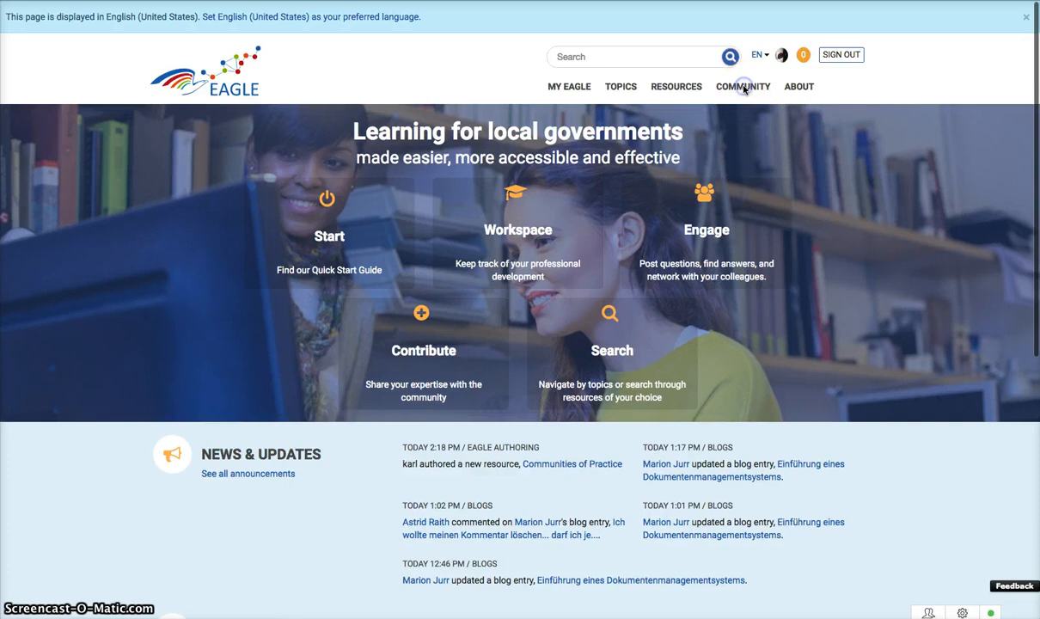
Go to the Community page and browse the most active colleagues and recent bloggers
click(743, 86)
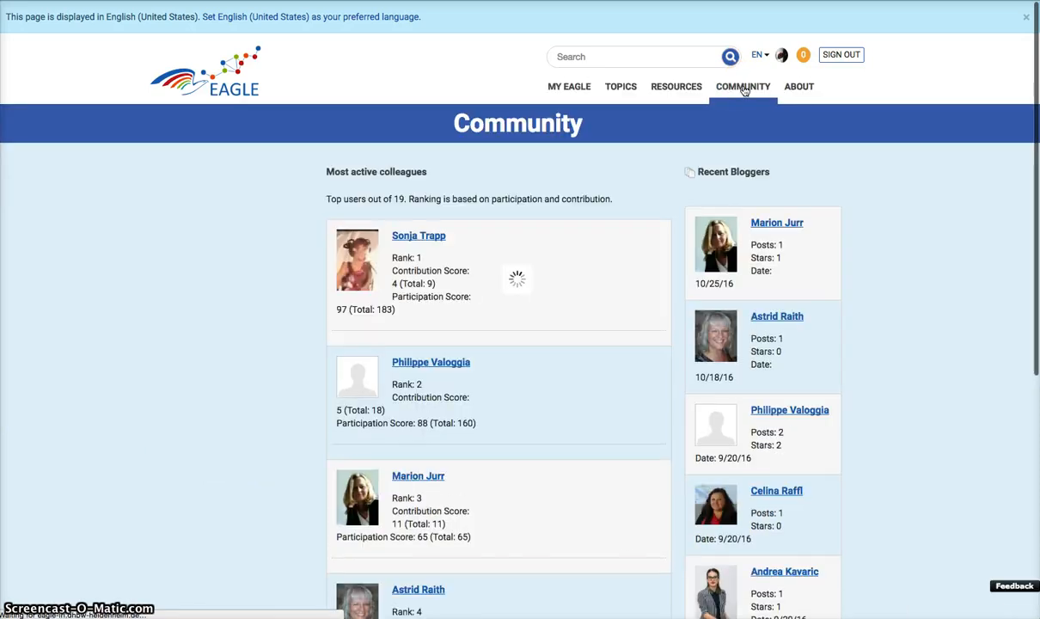
click(743, 86)
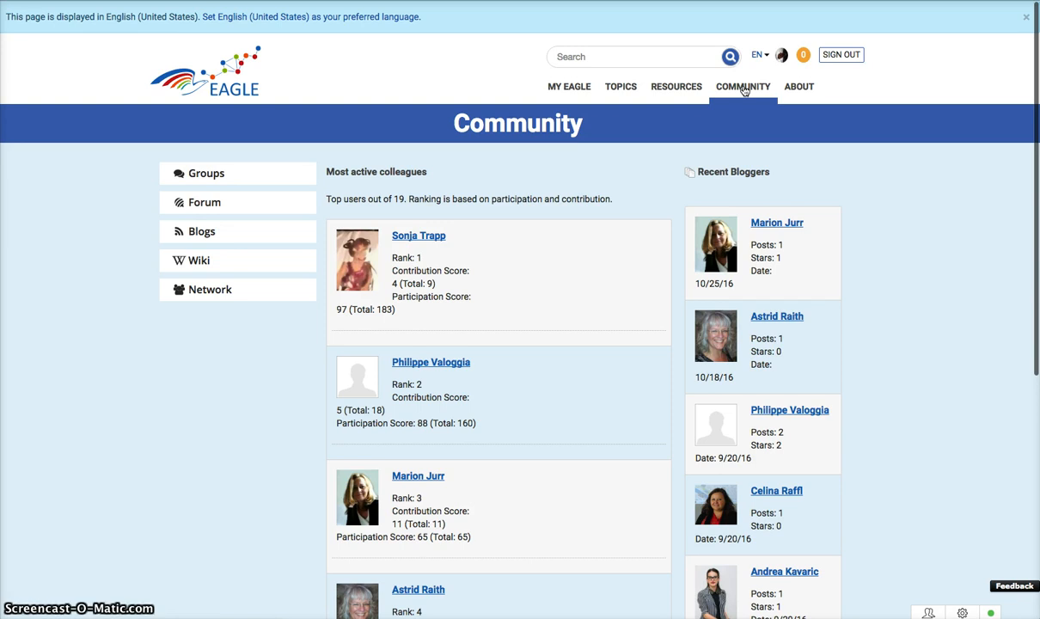
mouse_move(622, 234)
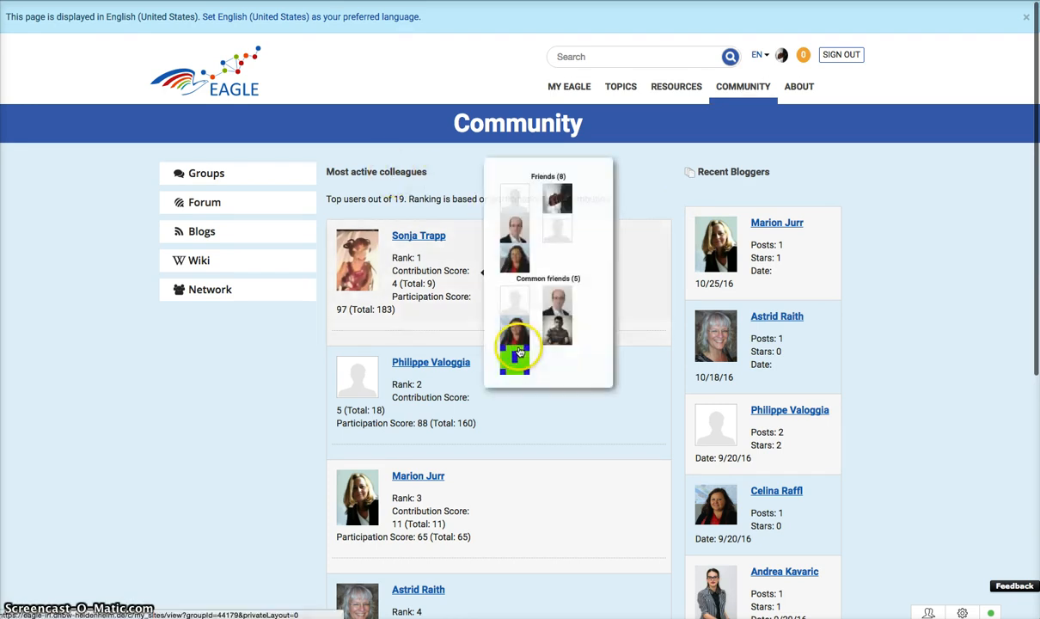
scroll(down, 3)
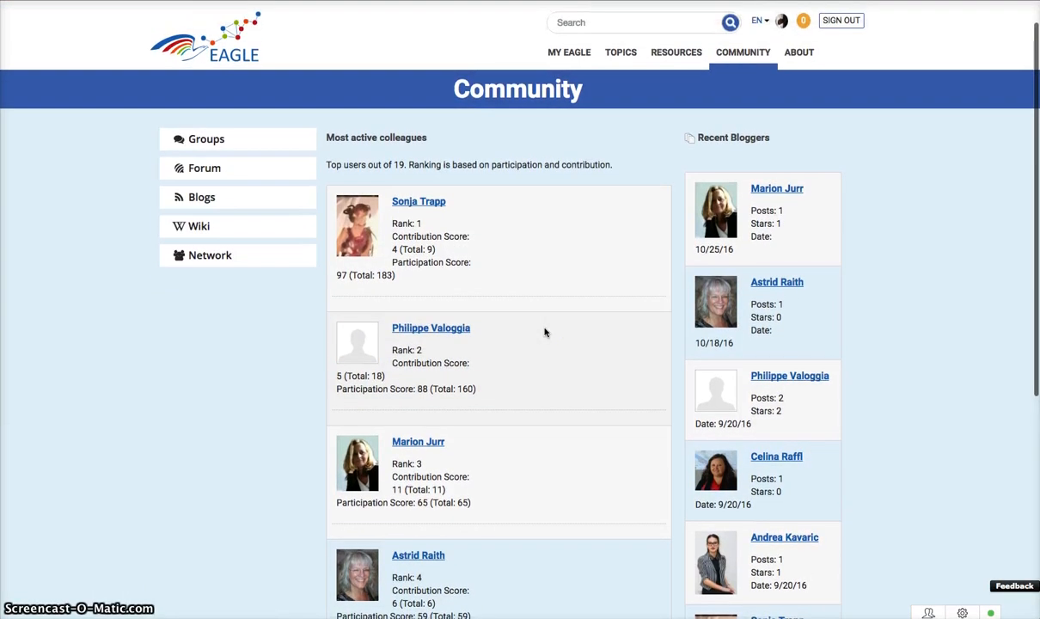
mouse_move(419, 201)
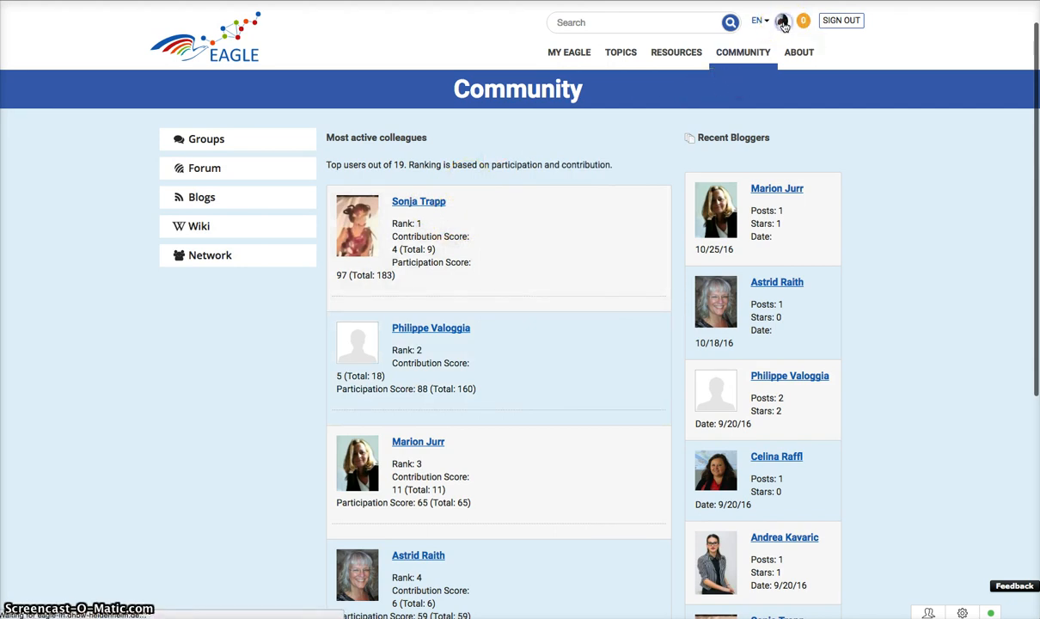
click(783, 20)
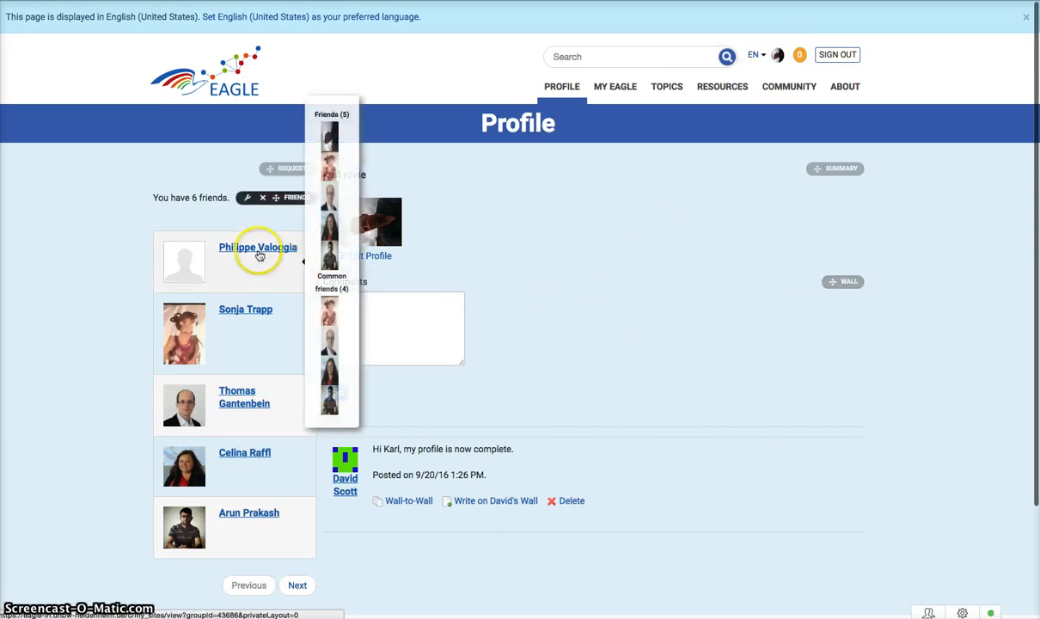
mouse_move(337, 522)
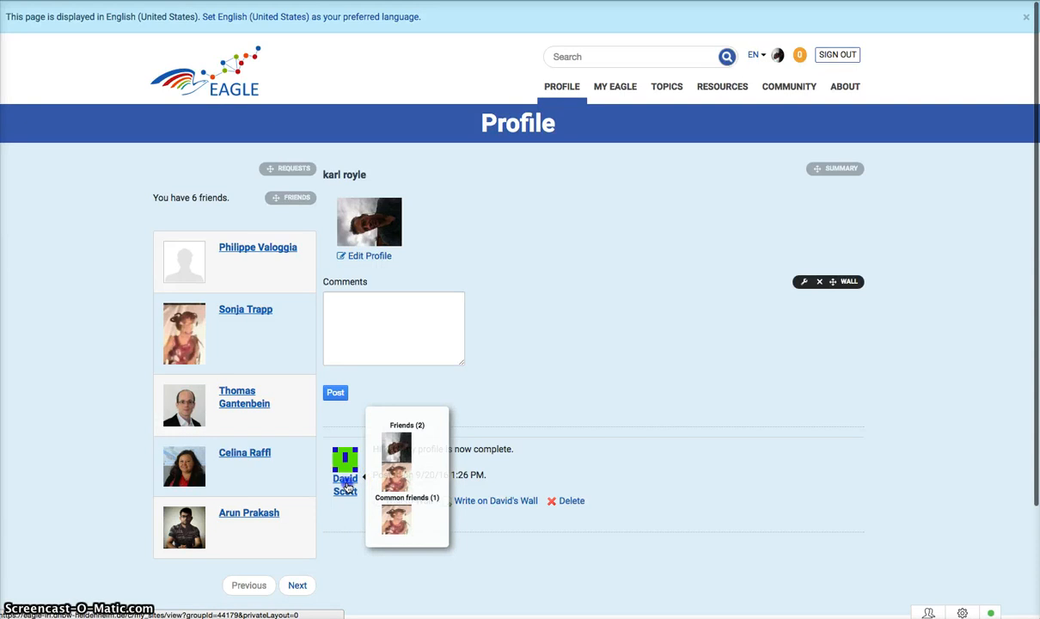
click(344, 478)
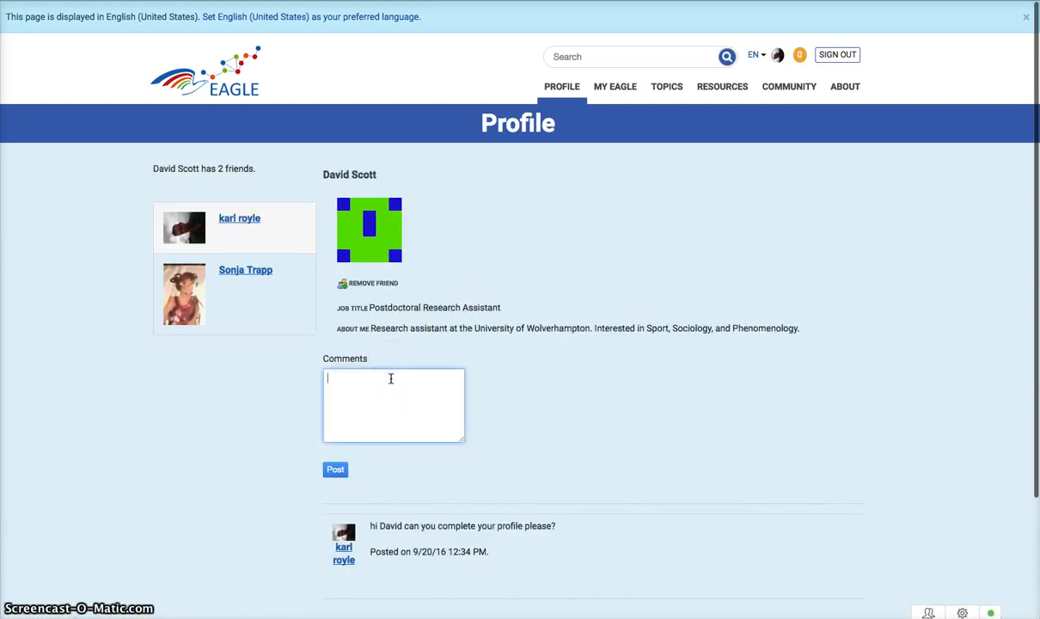
text(HI)
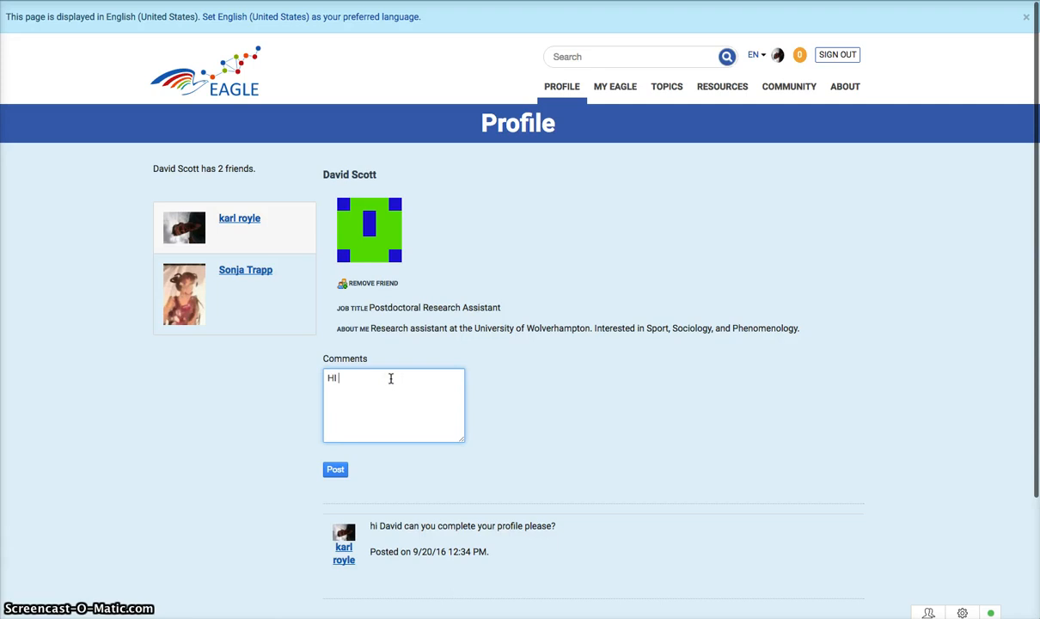
text(david how)
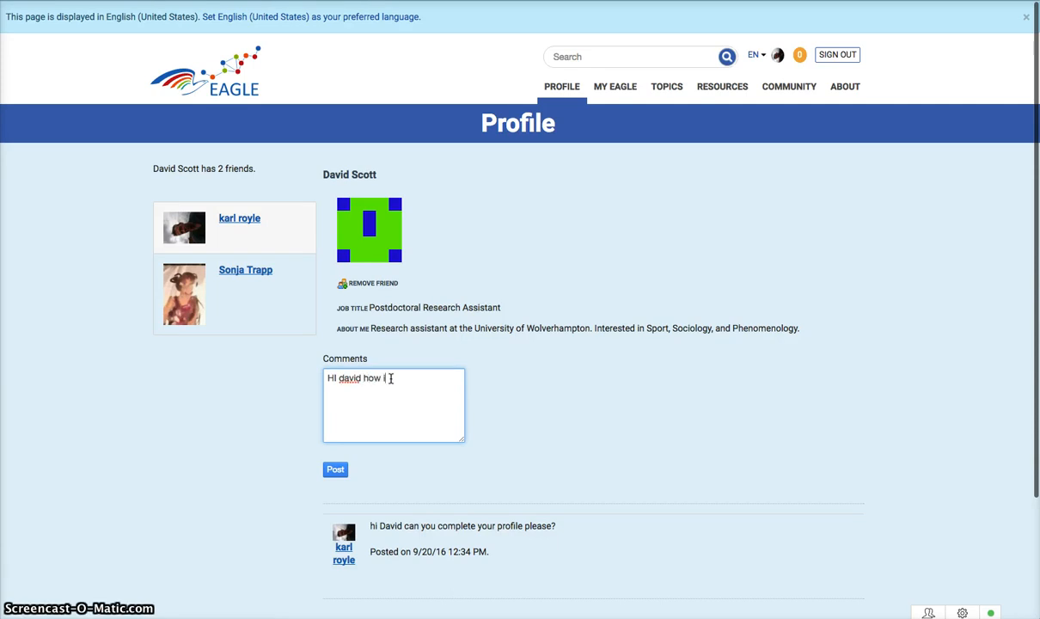
text(is the work coming)
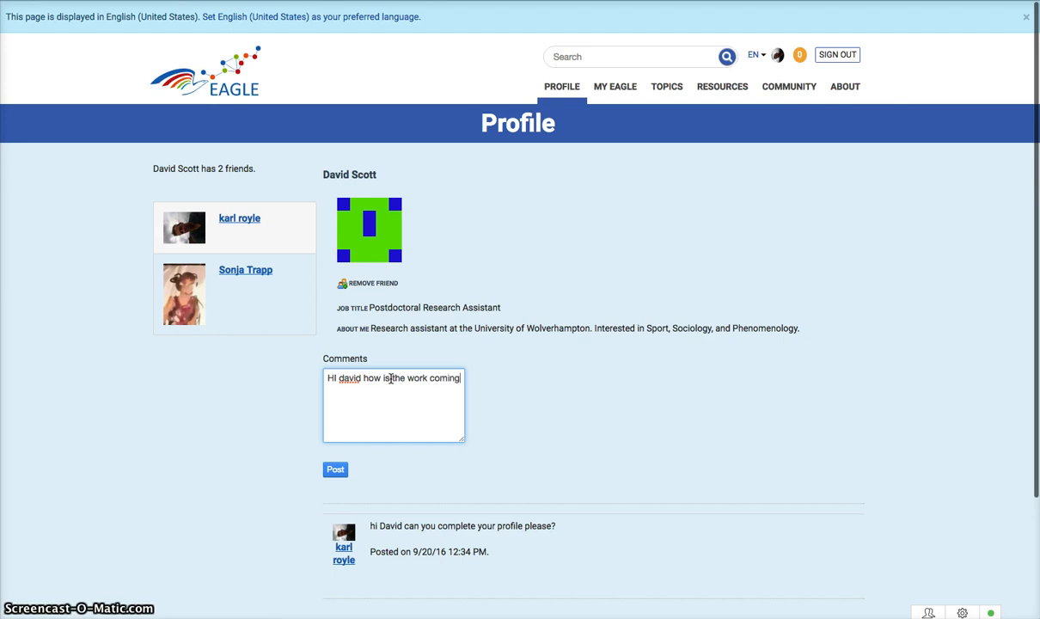
text(on?)
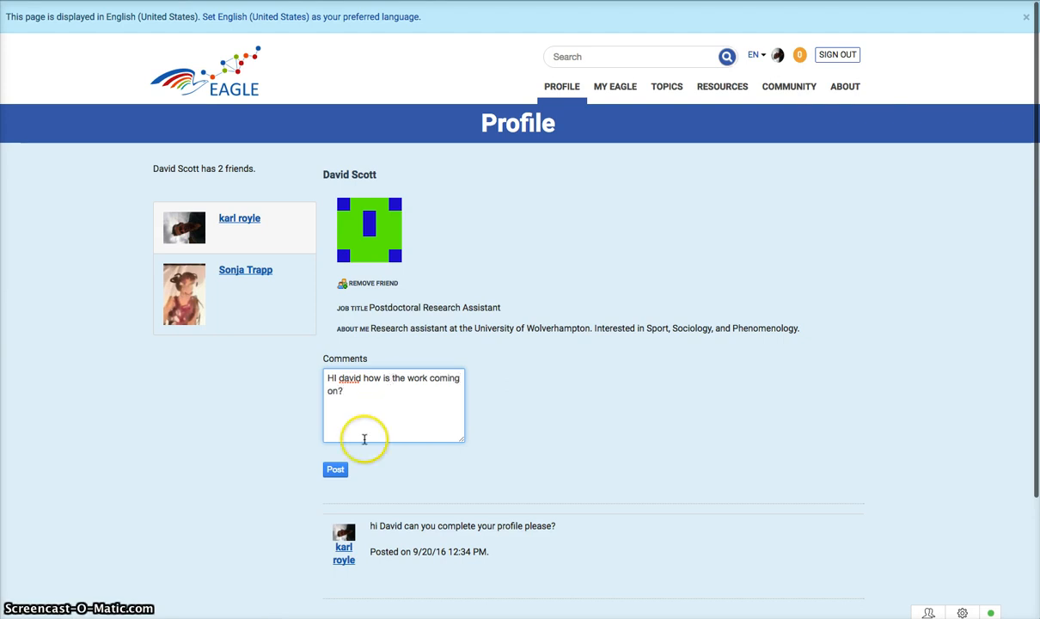
click(333, 470)
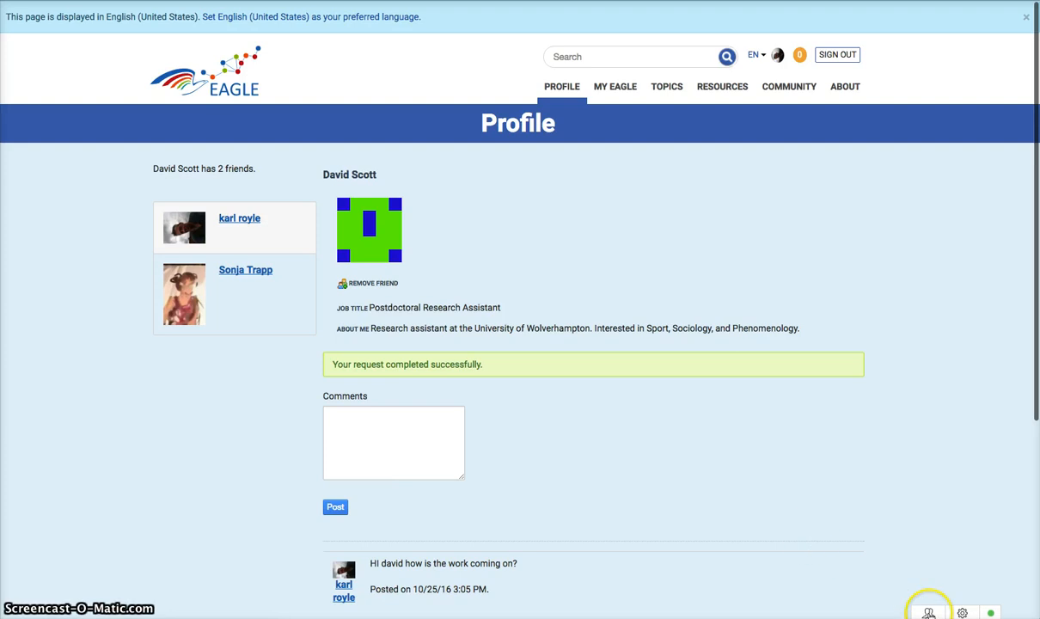
Browse the chat contacts list and start a chat with a friend
click(928, 612)
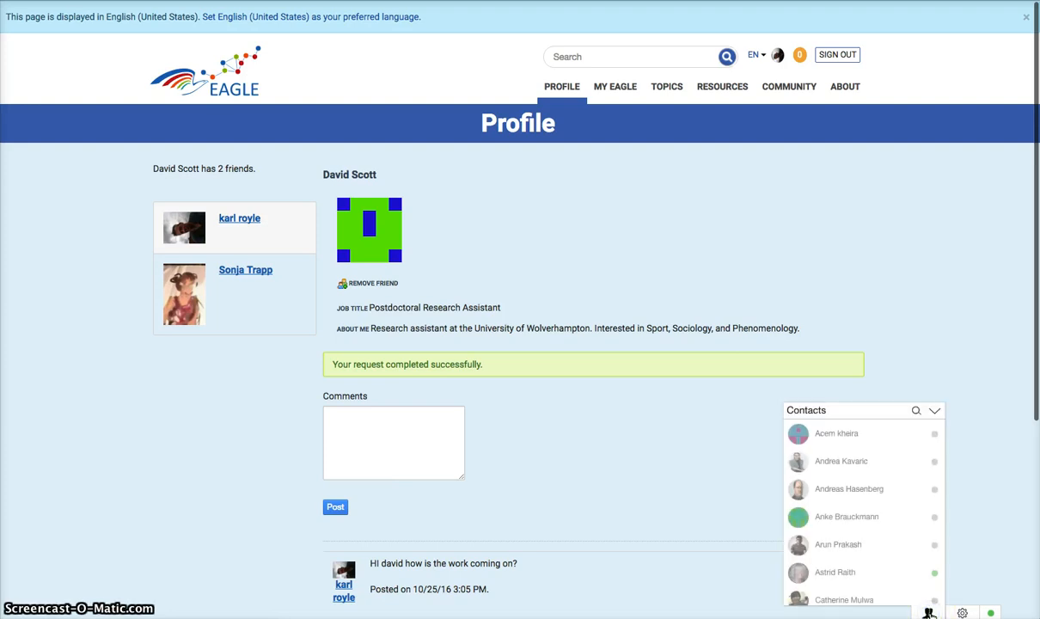
scroll(down, 3)
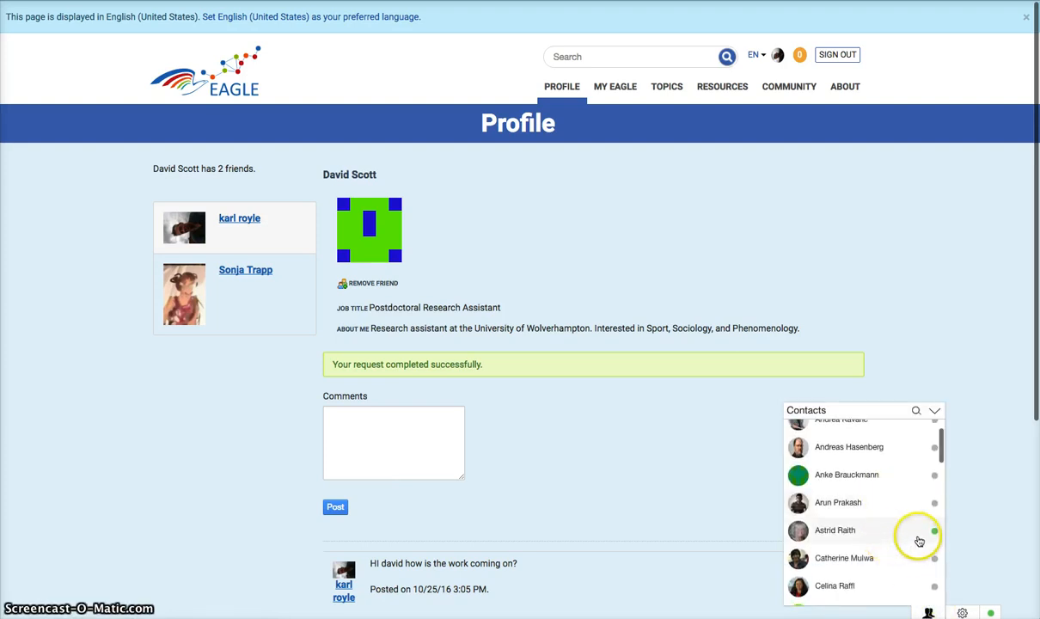
scroll(down, 3)
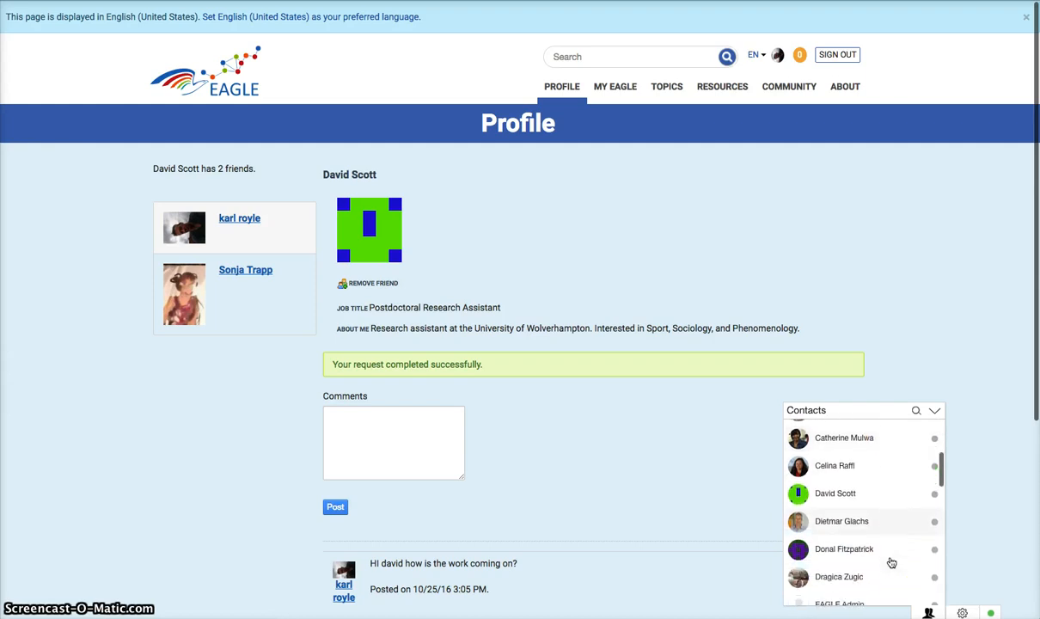
scroll(down, 3)
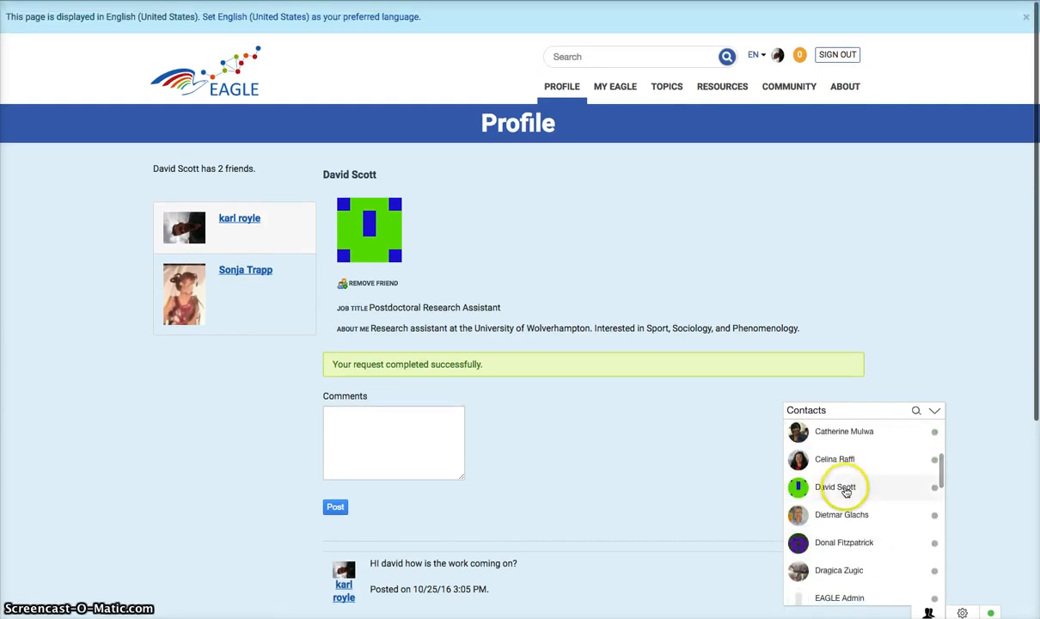
click(836, 488)
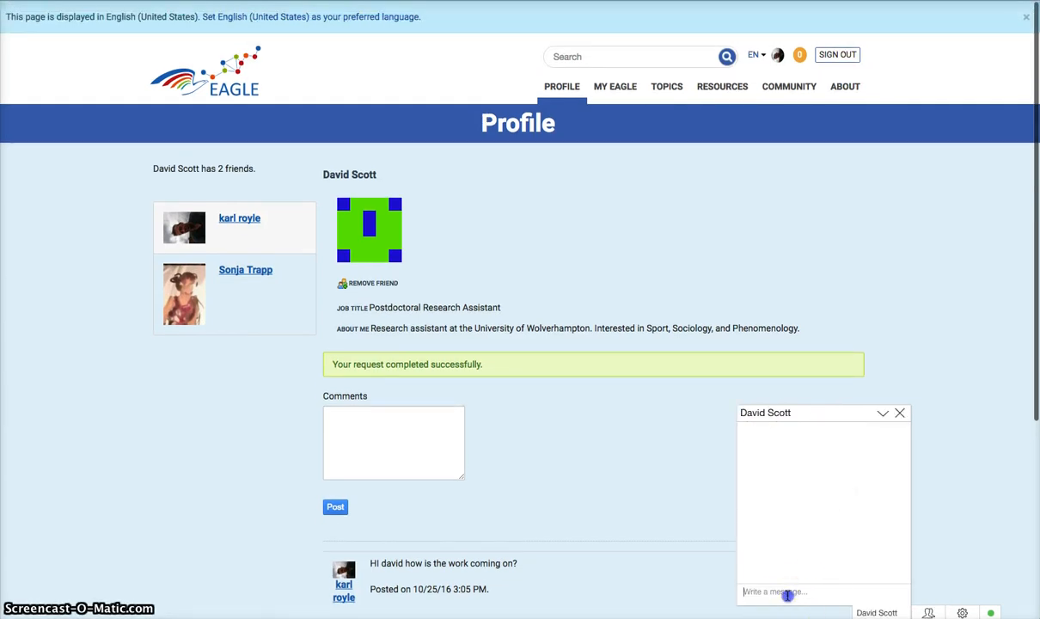
Send the chat message 'Why are you not online?' and close the conversation
text(W)
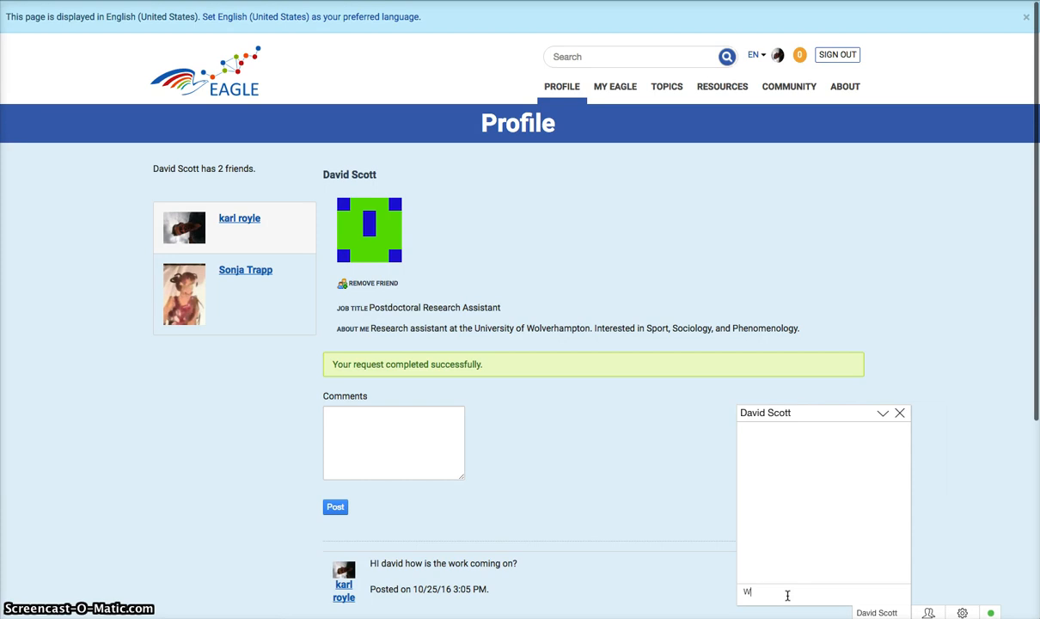
text(hy are you)
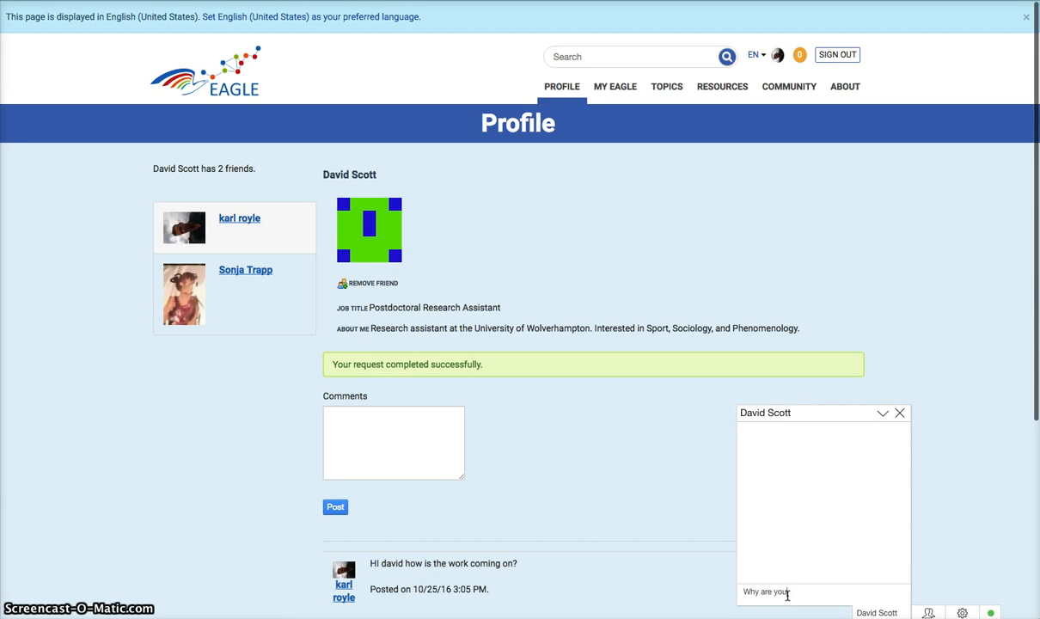
text(not onl)
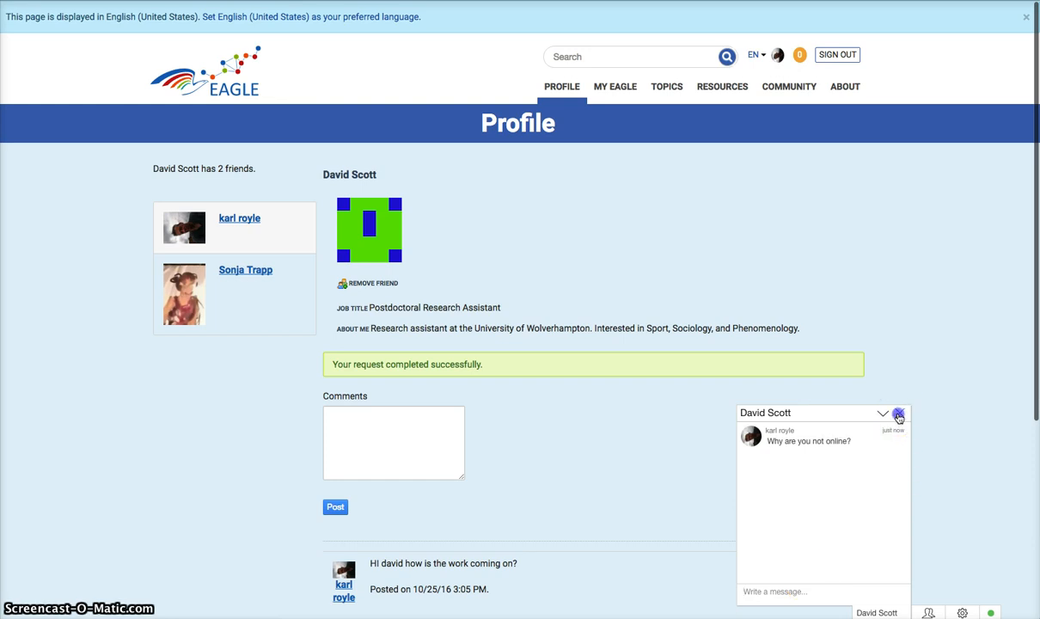
click(899, 413)
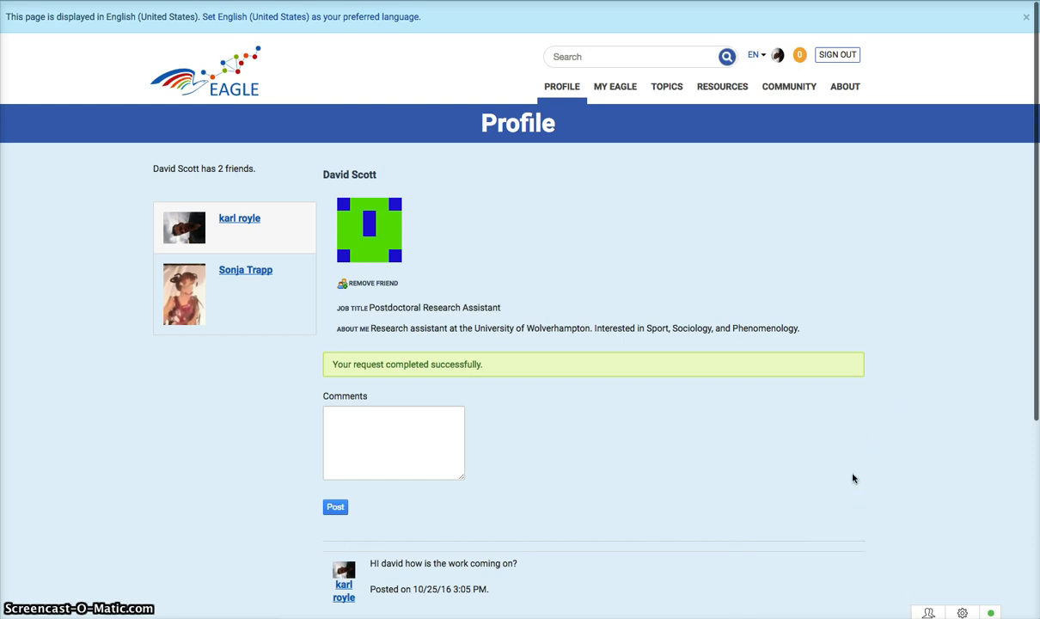
scroll(down, 3)
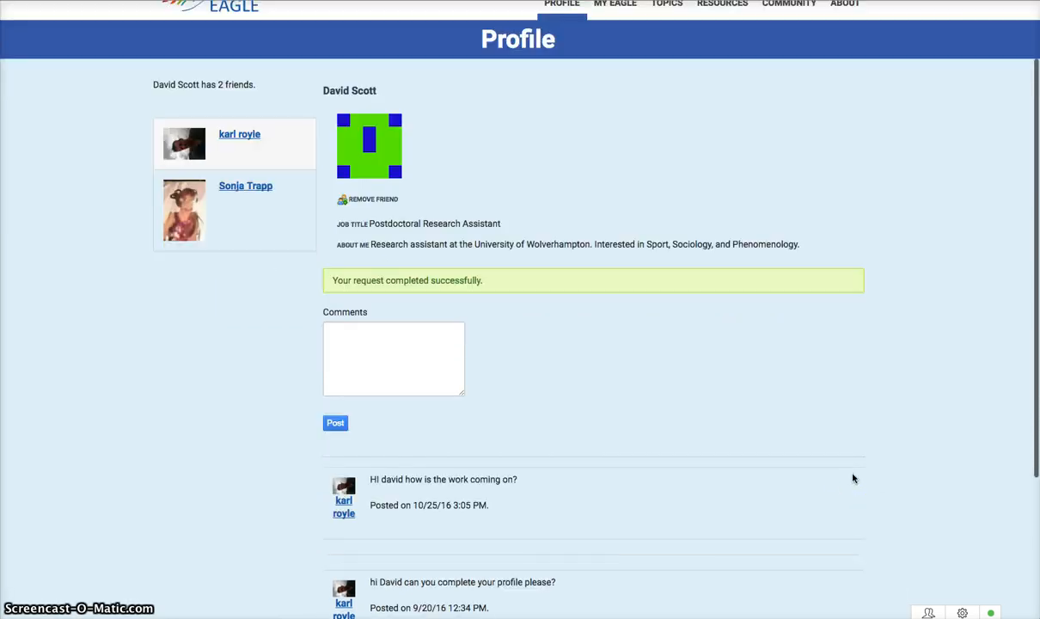
scroll(down, 3)
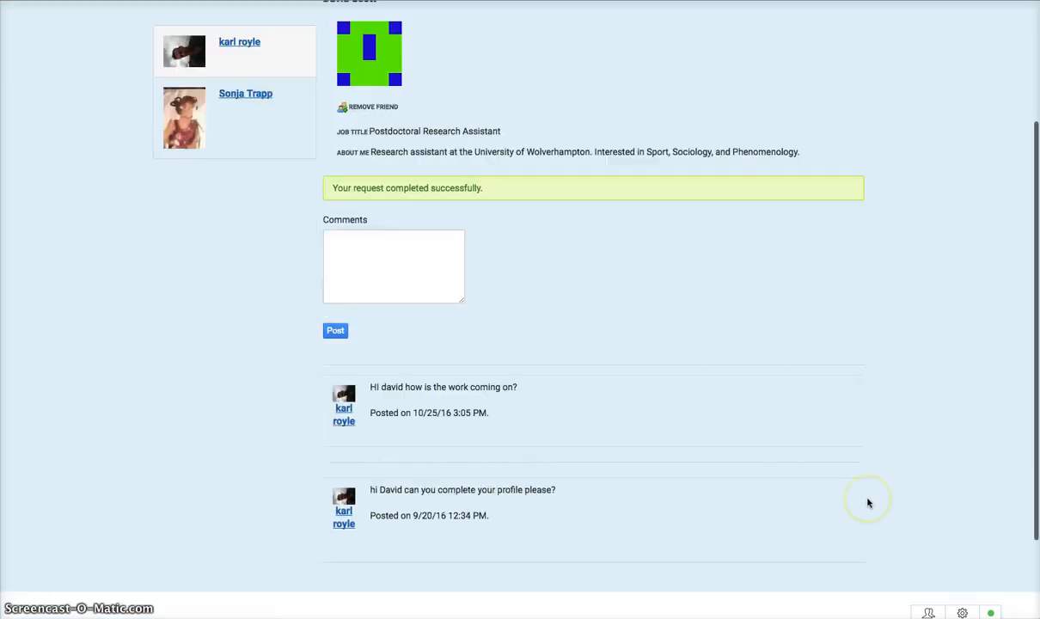
scroll(down, 3)
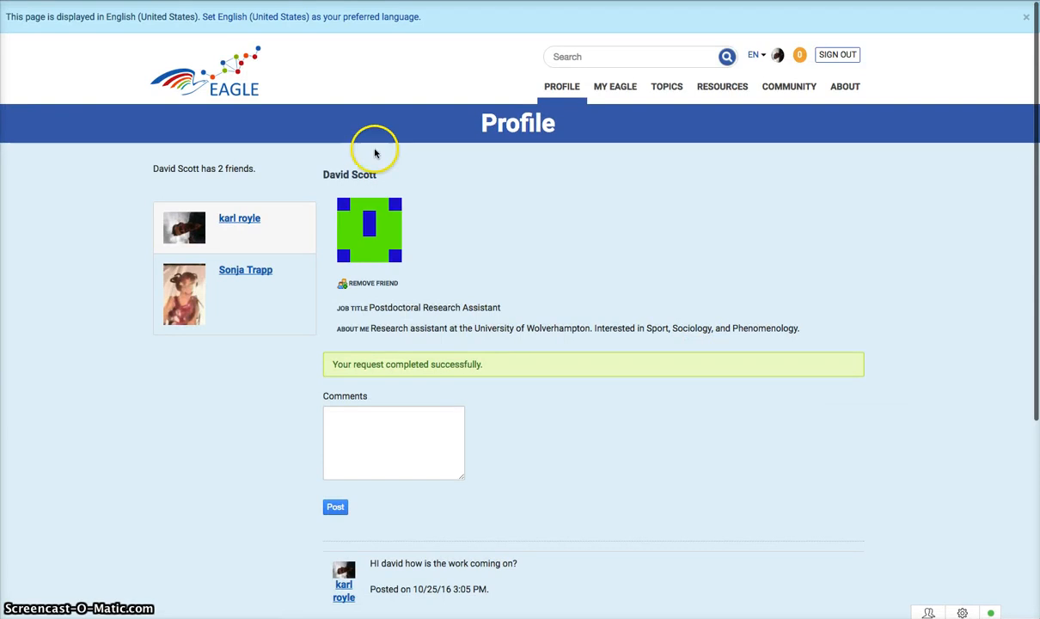
mouse_move(651, 135)
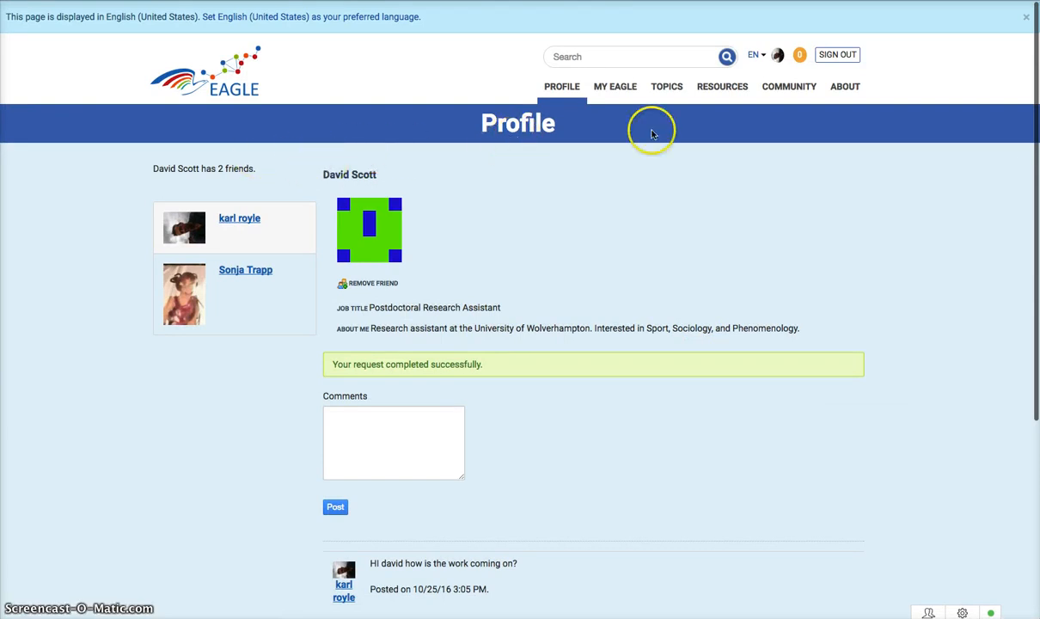
click(788, 86)
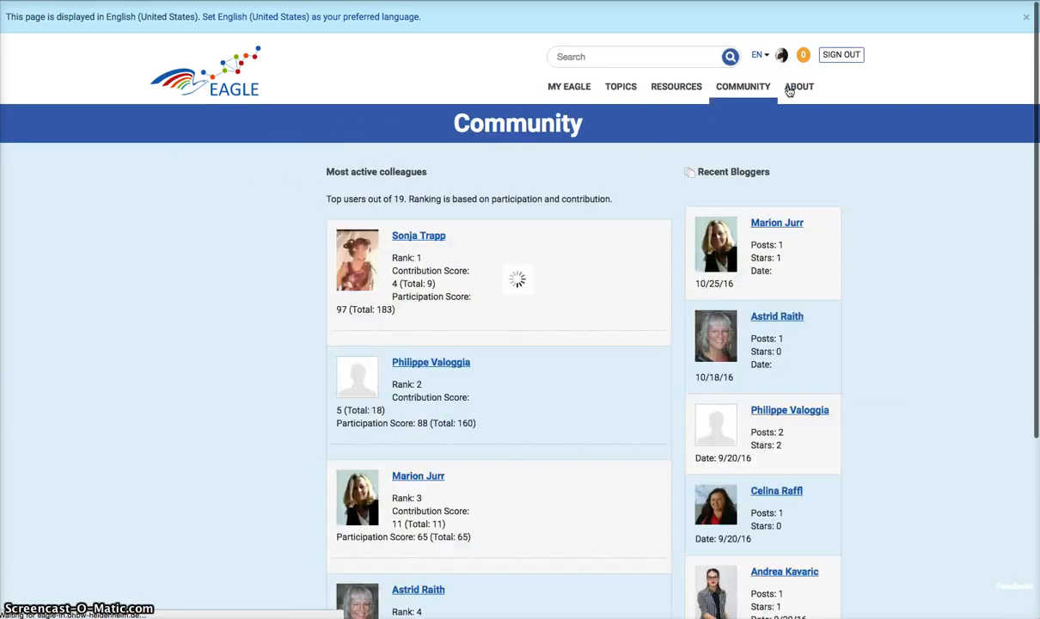
click(743, 86)
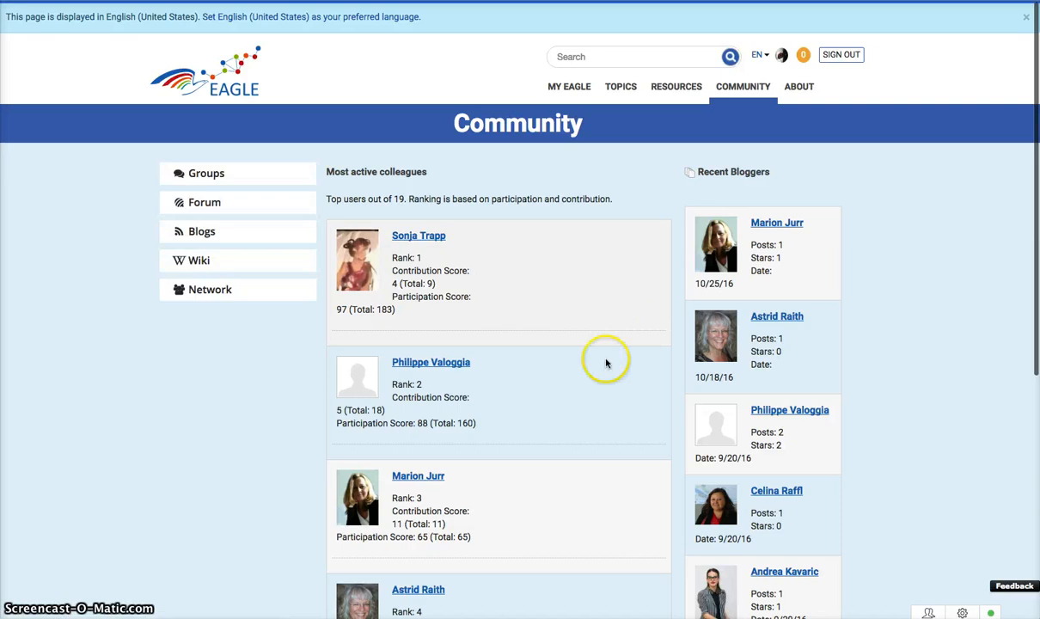
scroll(down, 3)
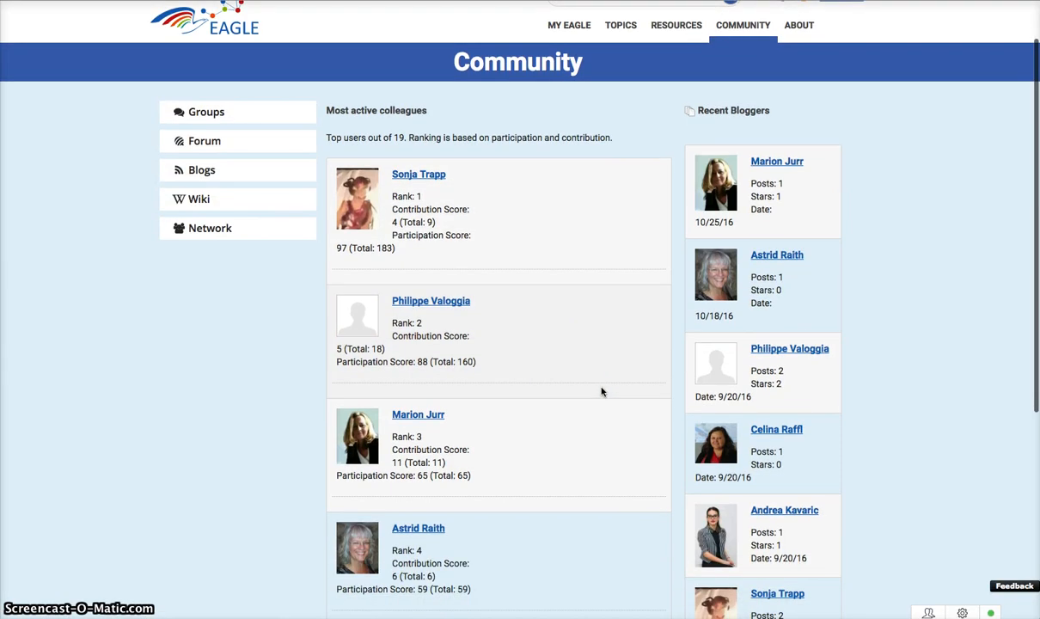
click(209, 227)
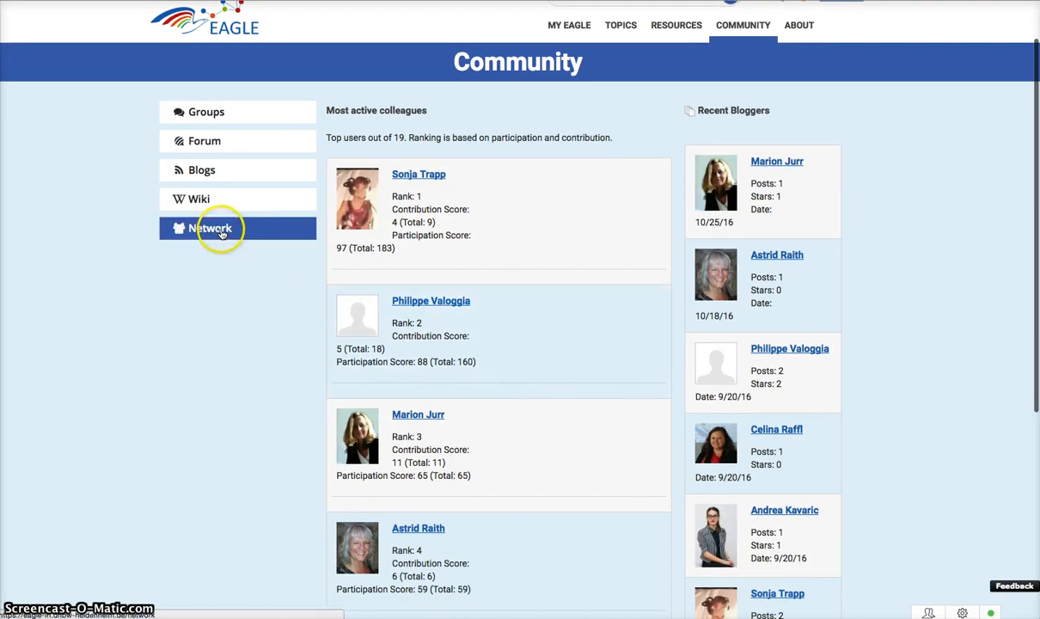
click(209, 227)
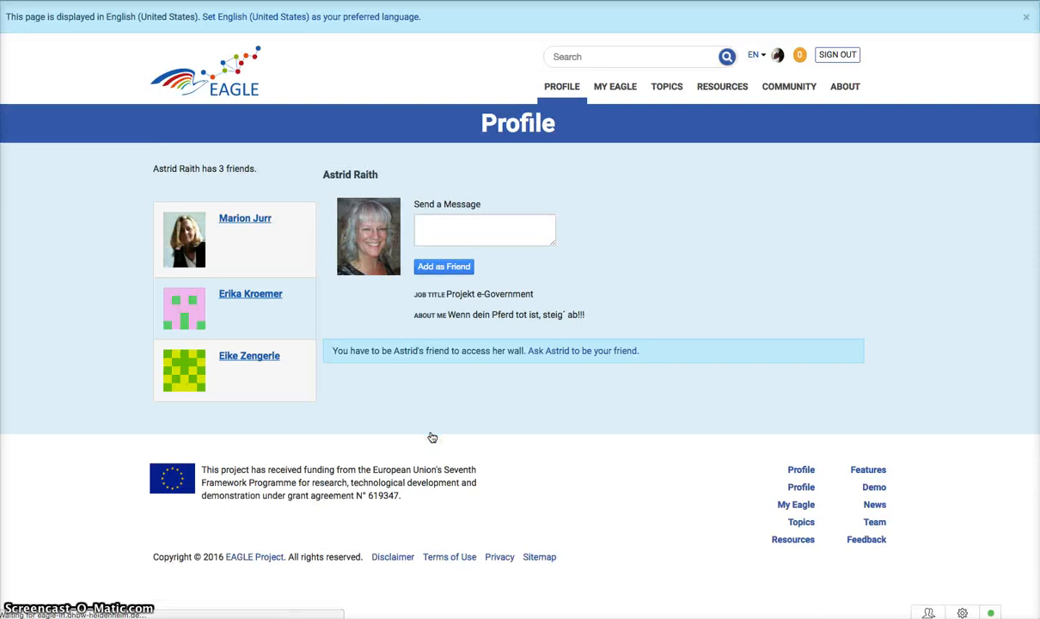
click(443, 264)
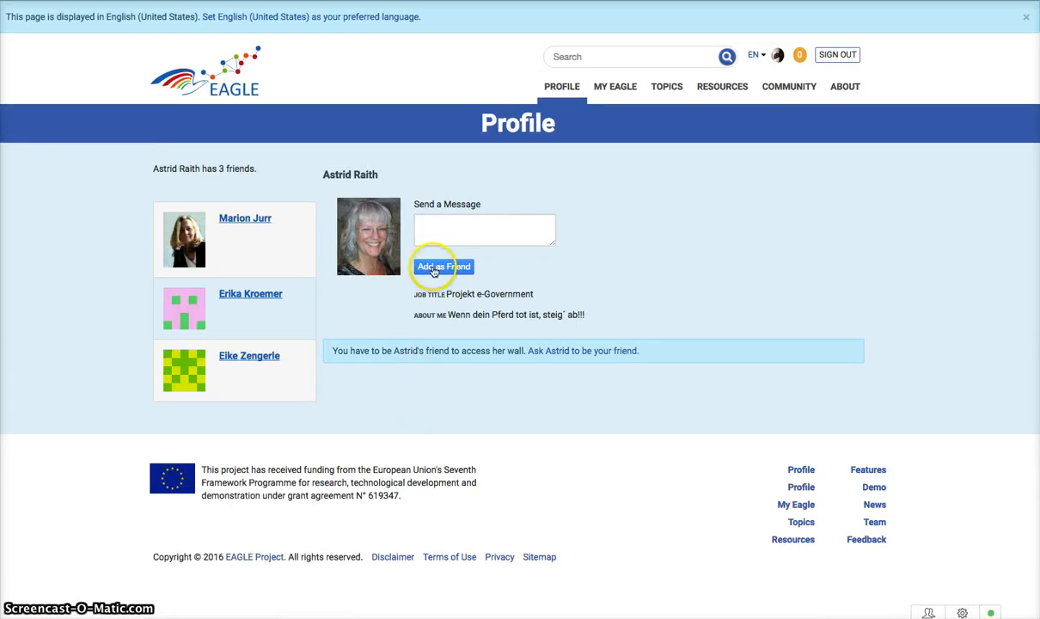
mouse_move(447, 223)
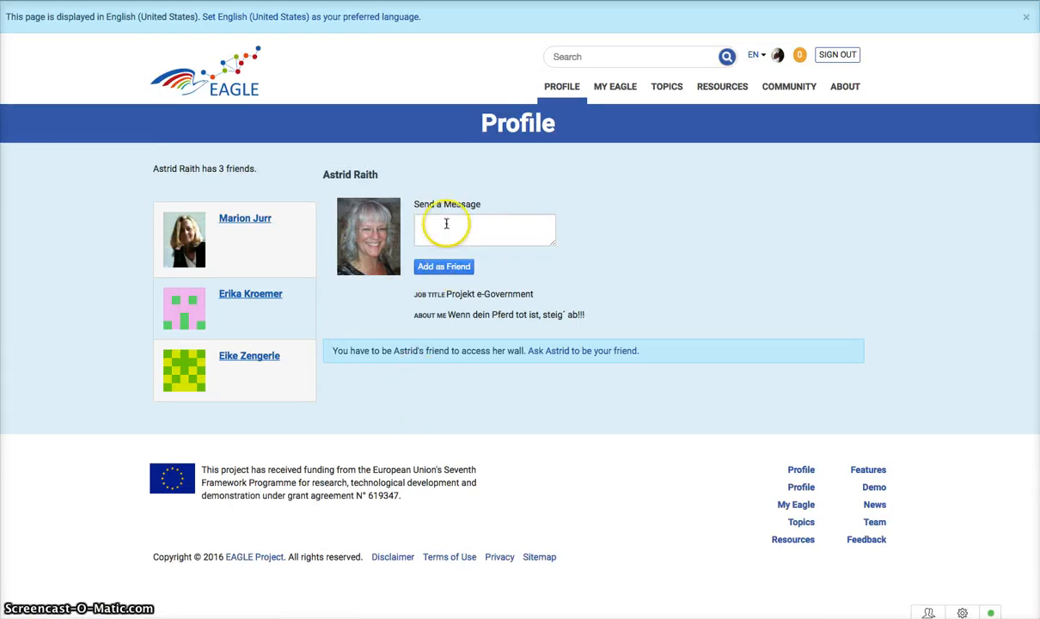
click(484, 228)
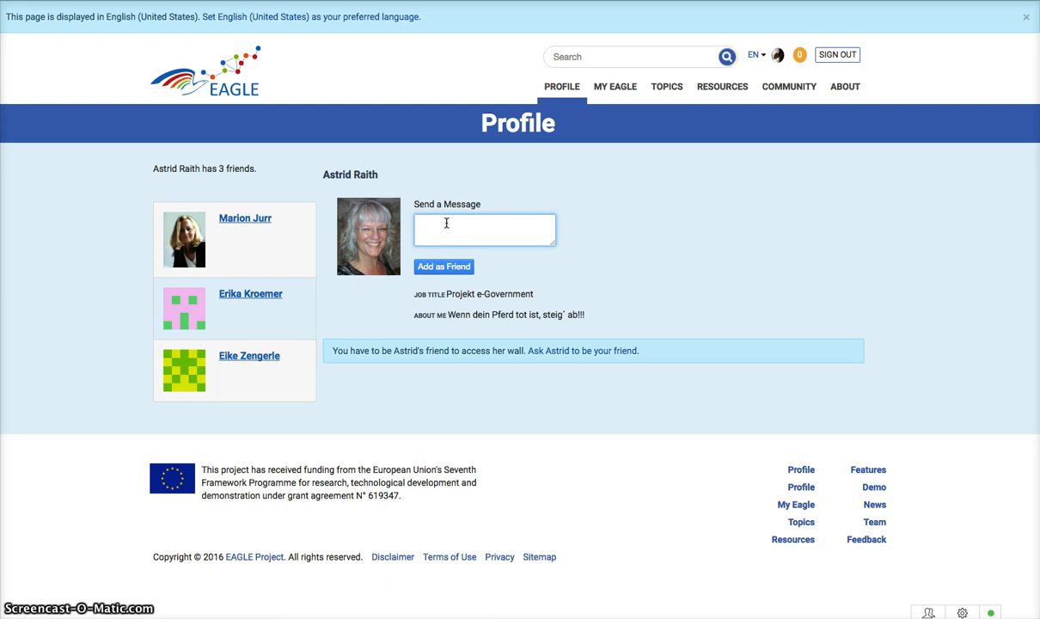
click(485, 227)
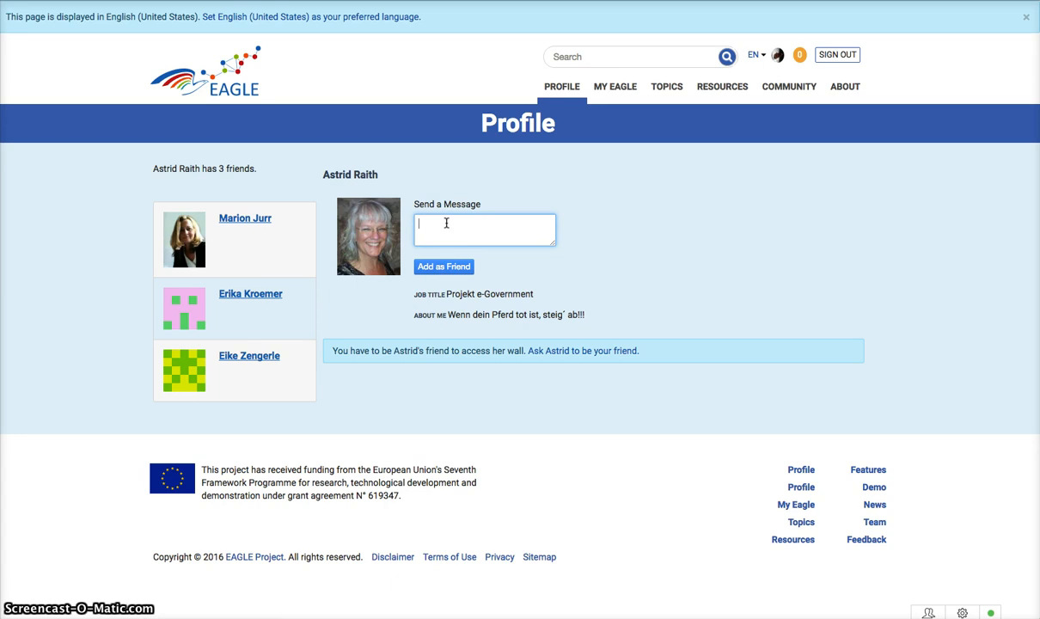
text(Hi)
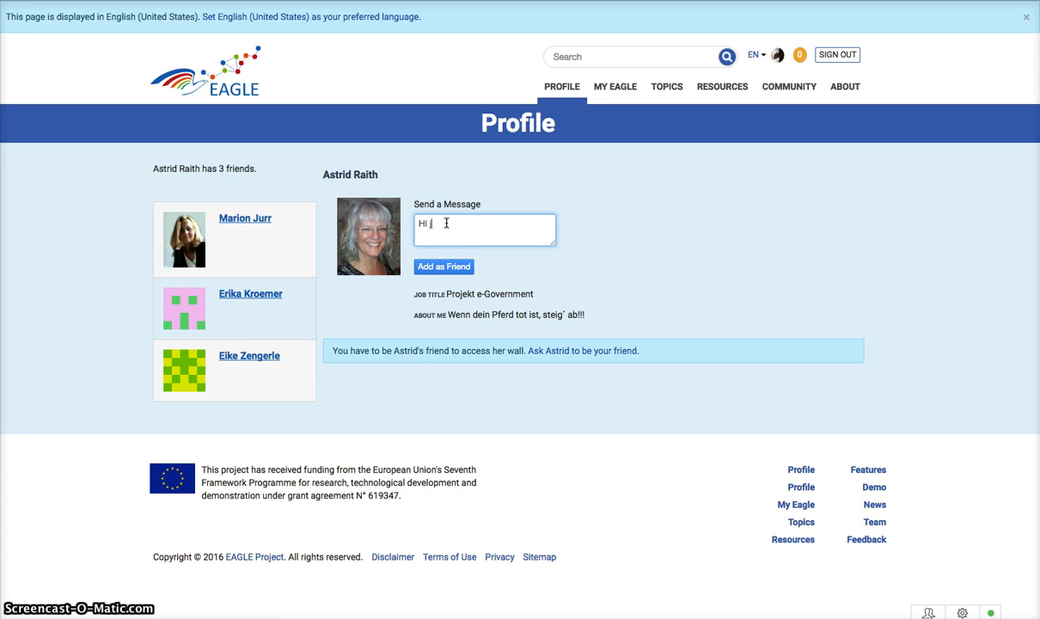
text(just testing this)
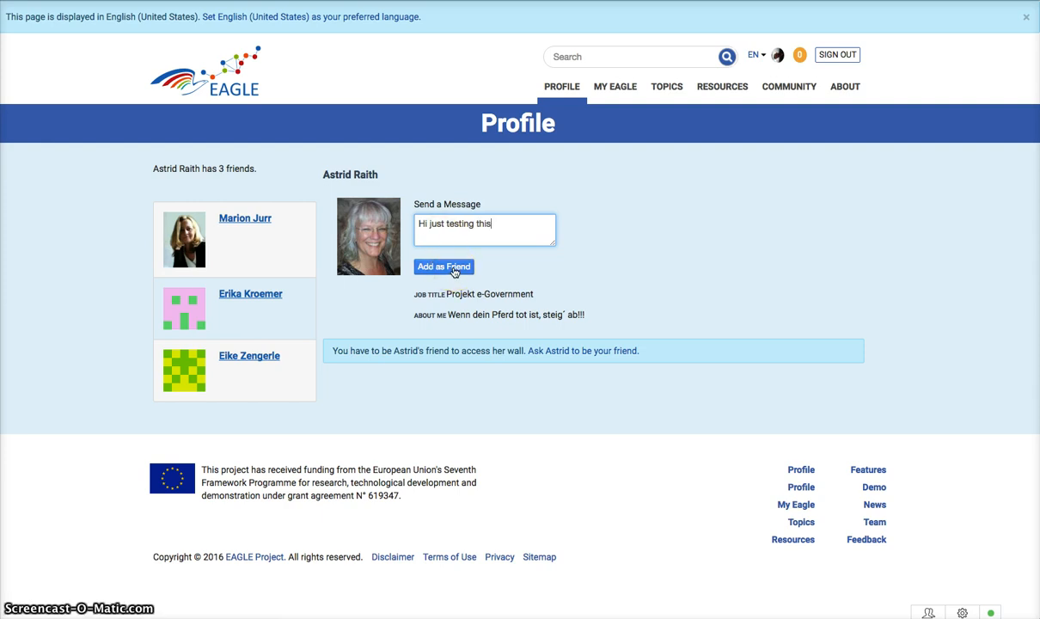
click(444, 267)
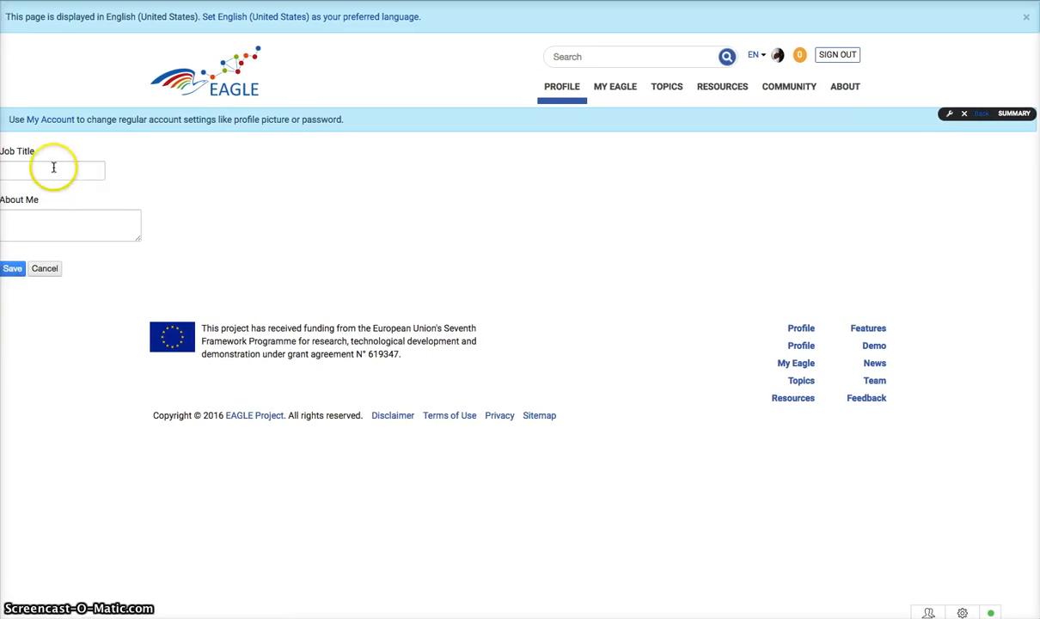
click(71, 223)
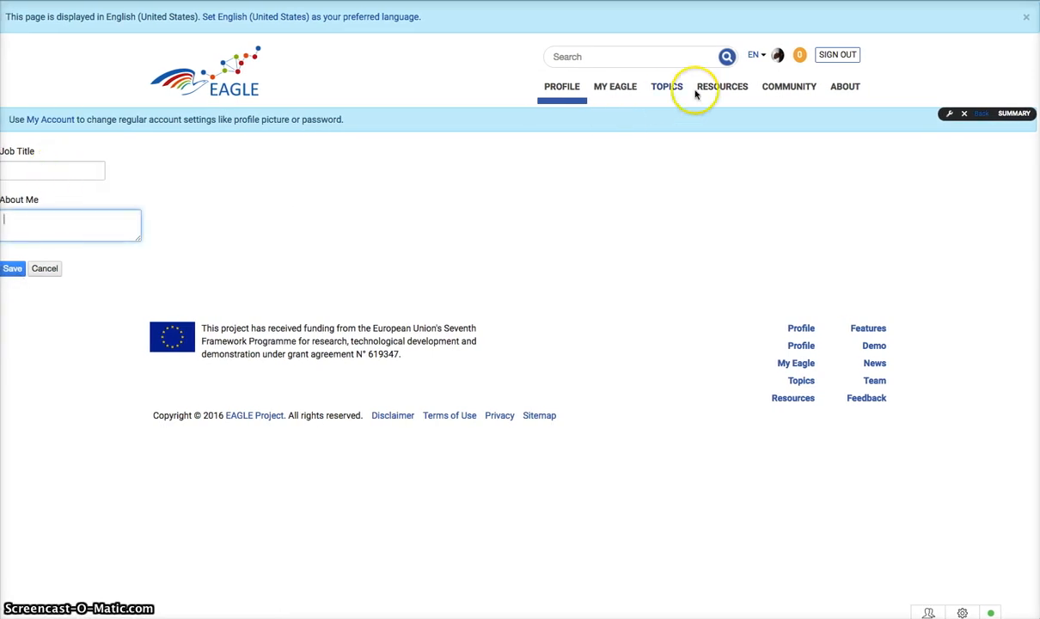
click(788, 86)
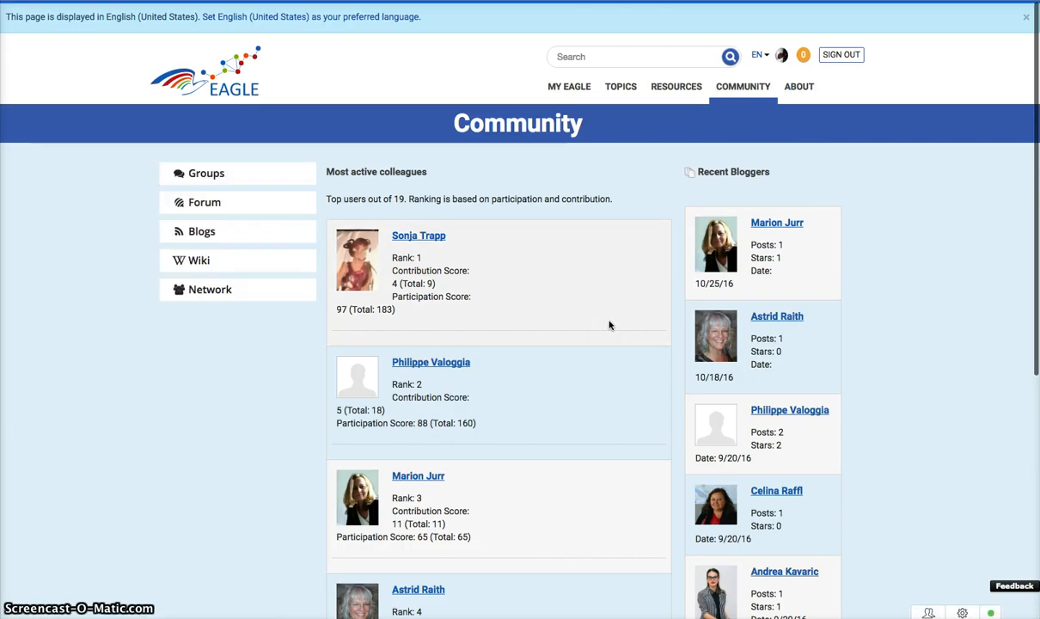
mouse_move(746, 210)
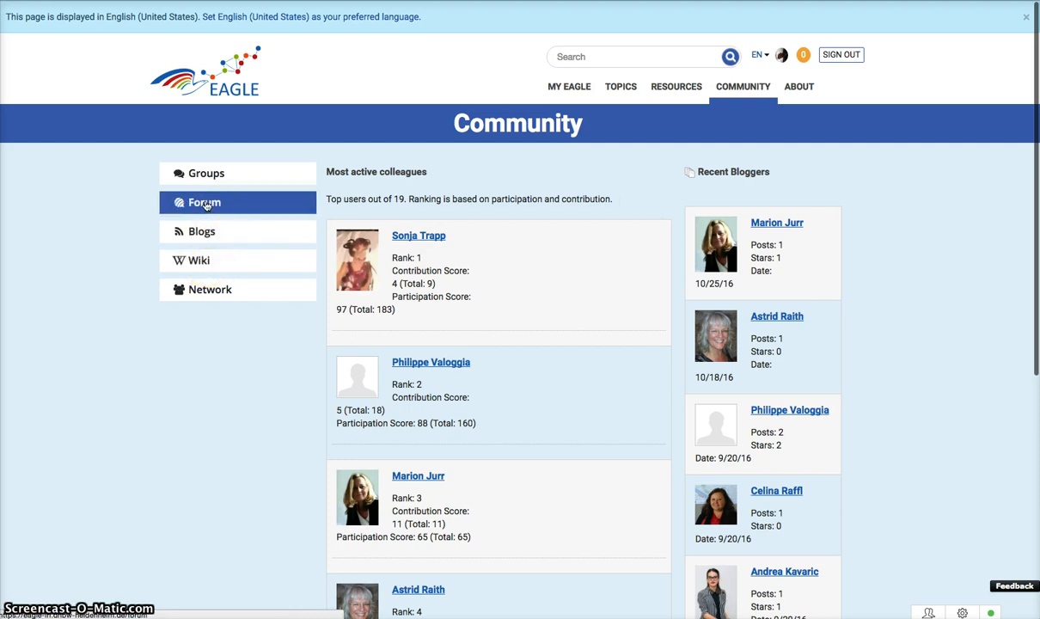
mouse_move(729, 221)
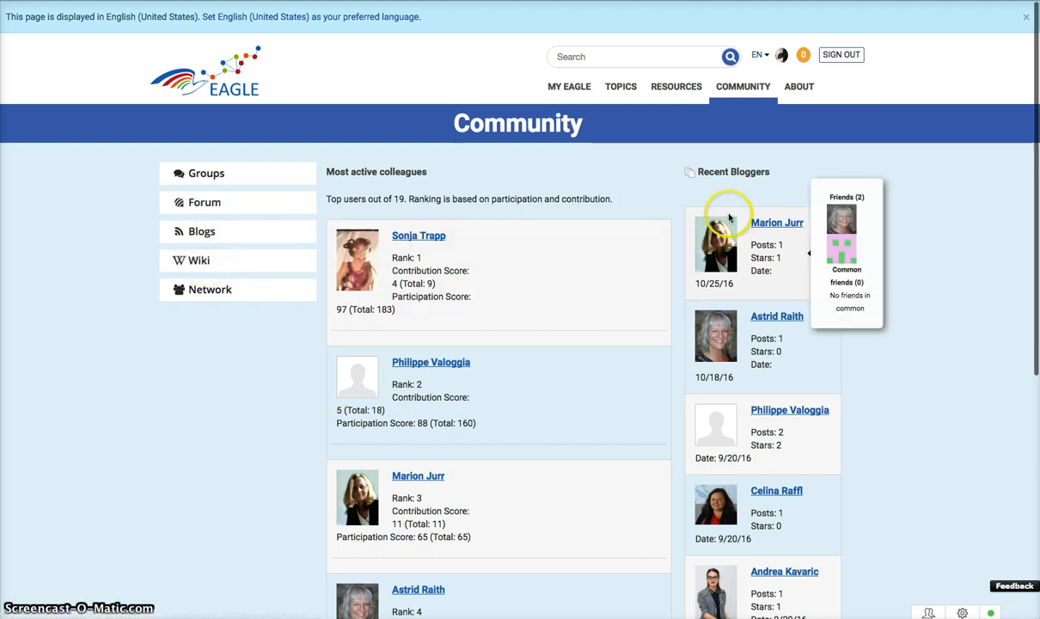
scroll(down, 3)
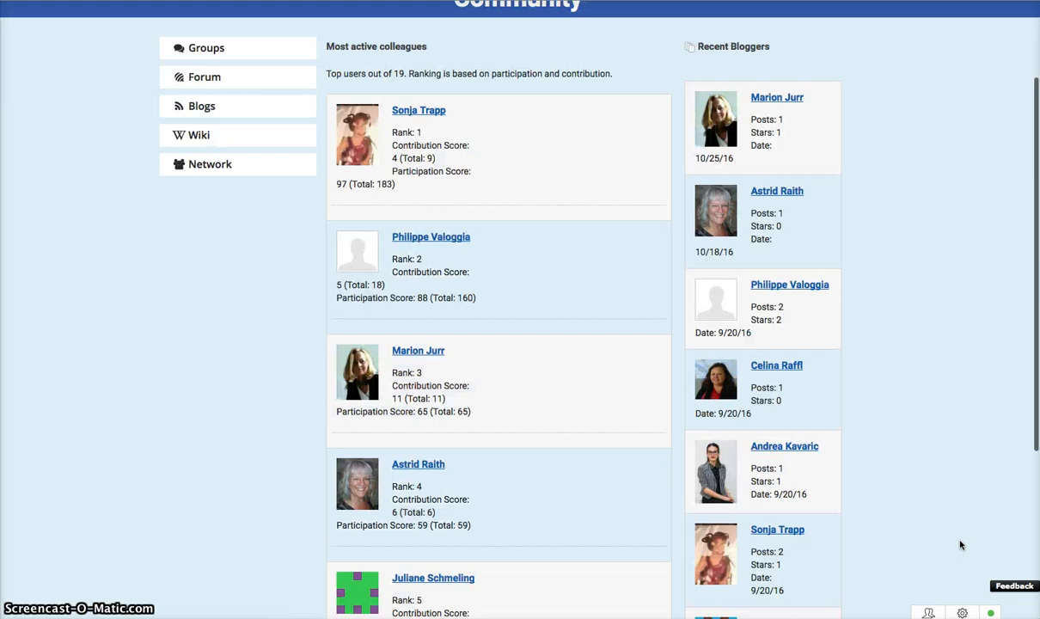
scroll(down, 3)
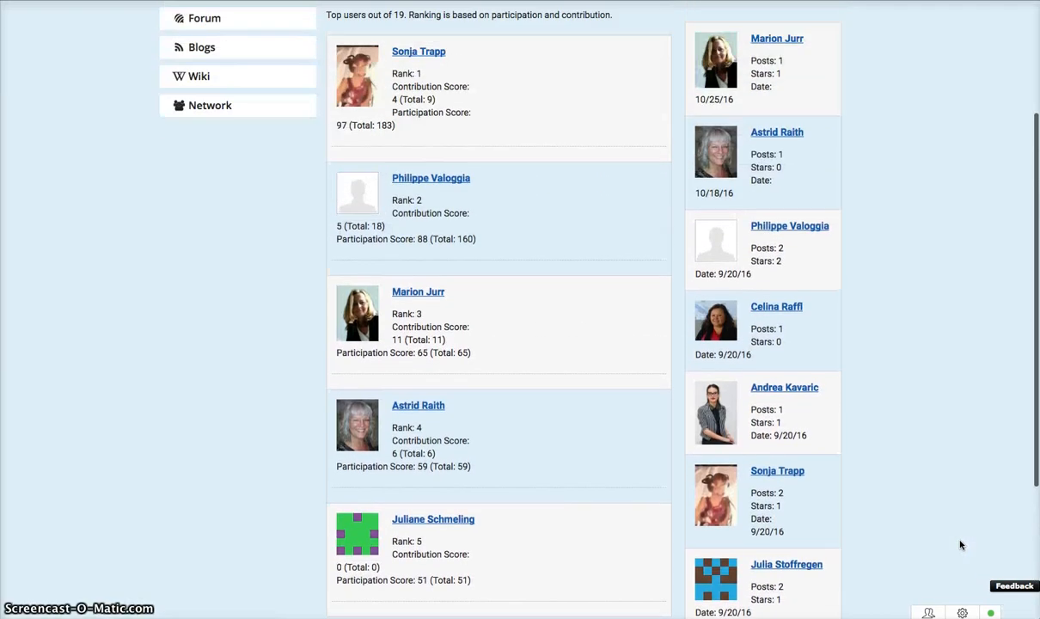
scroll(up, 3)
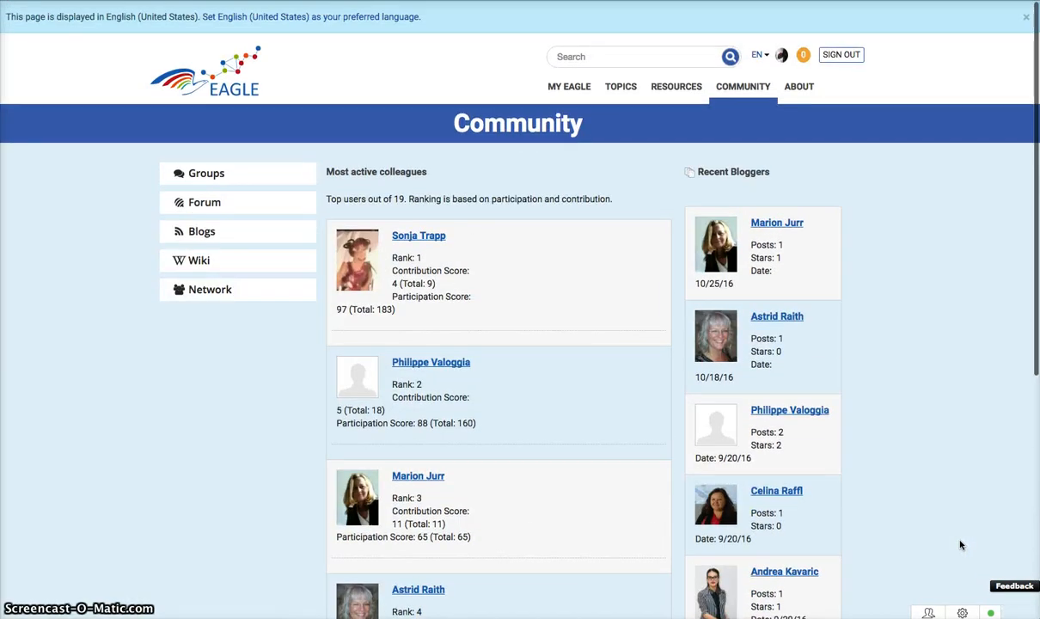
click(1025, 17)
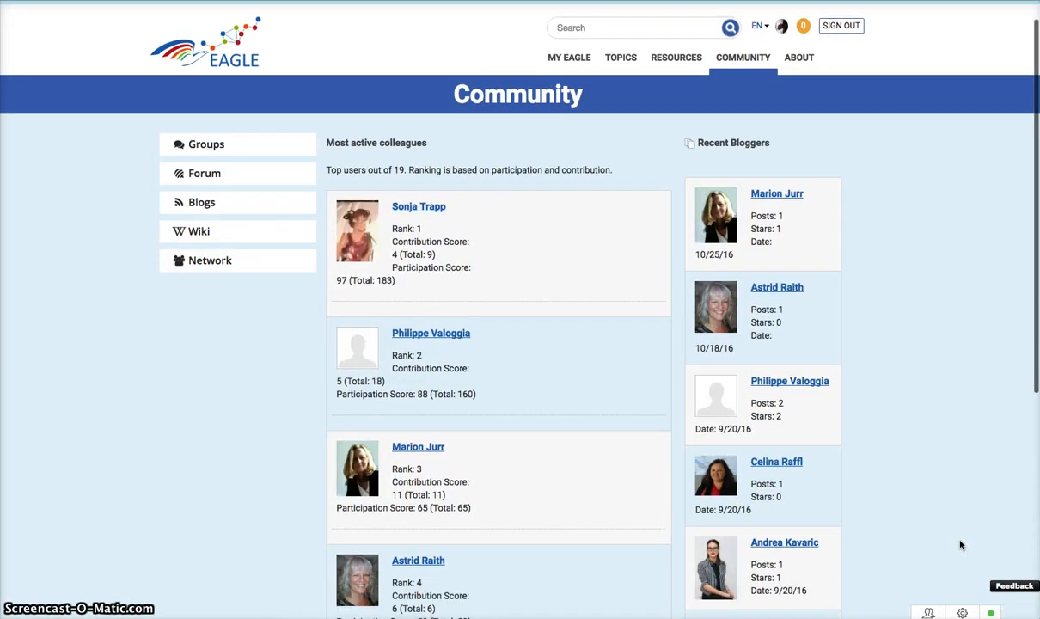